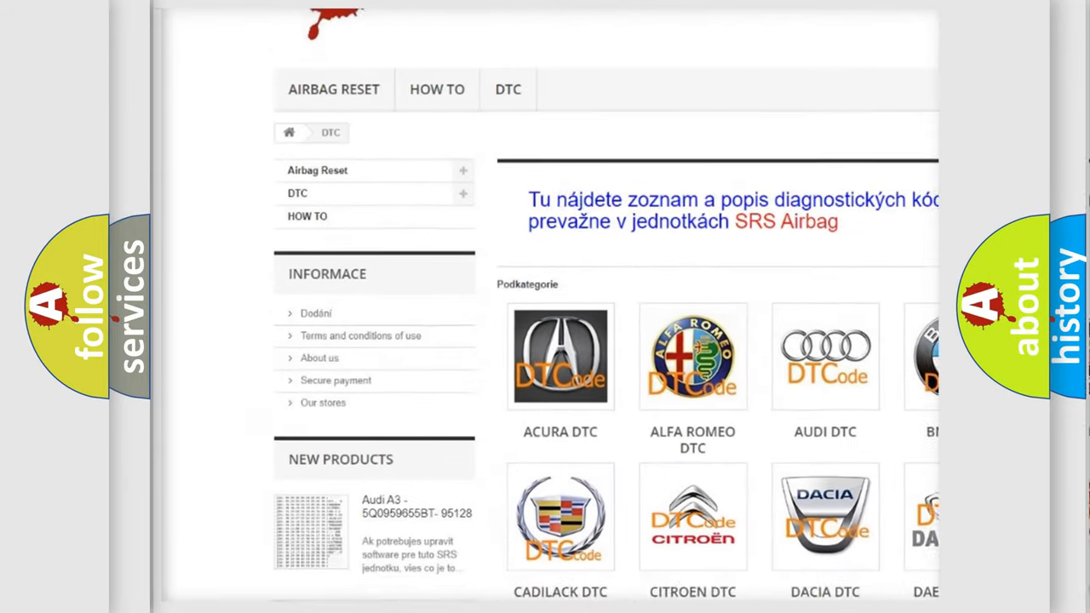
pyautogui.scroll(-3)
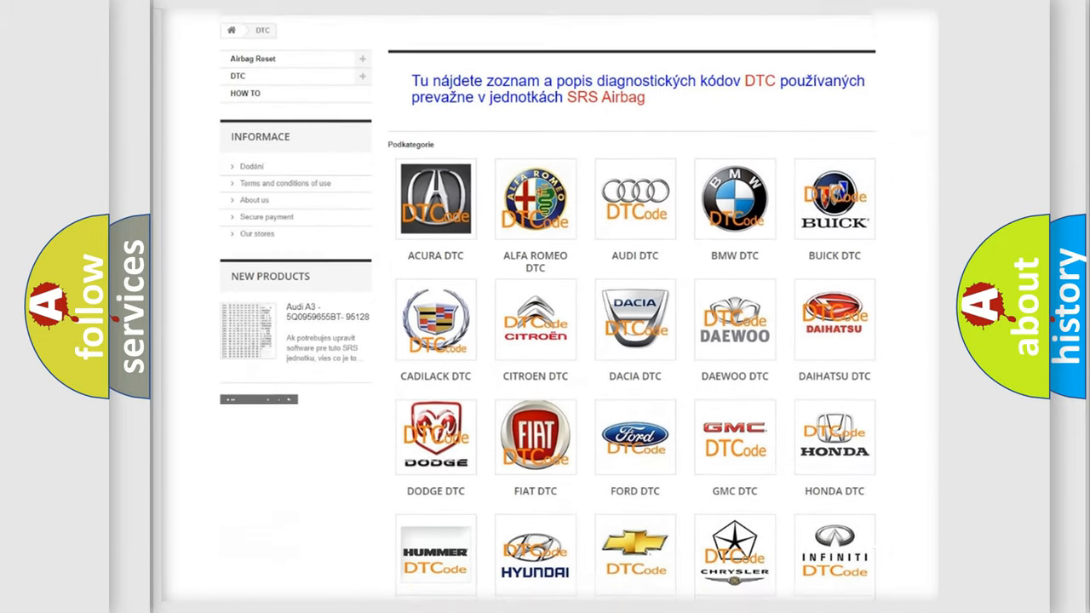
pyautogui.scroll(-3)
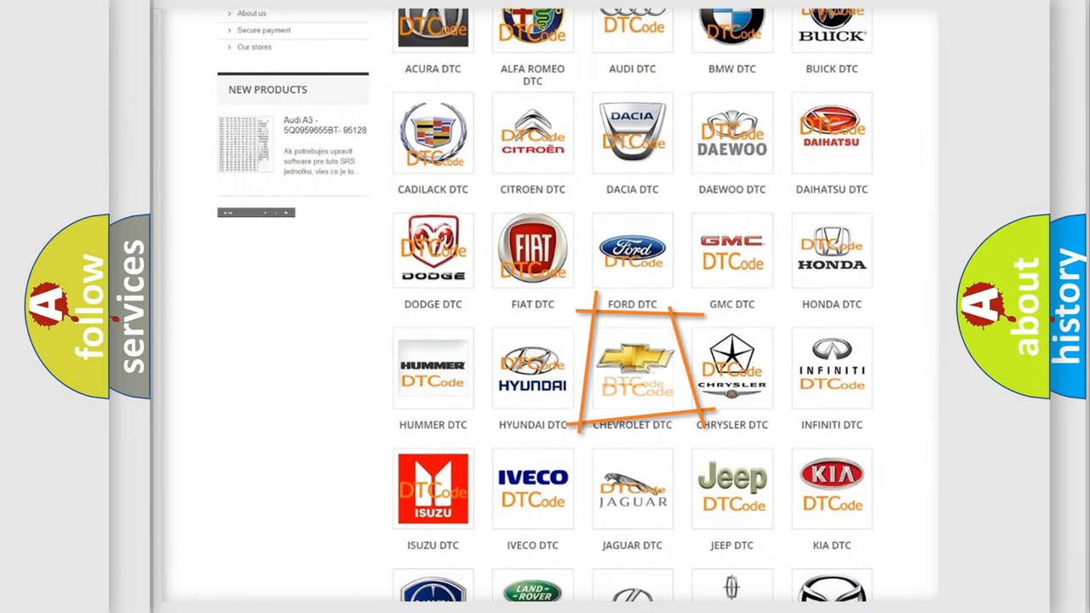